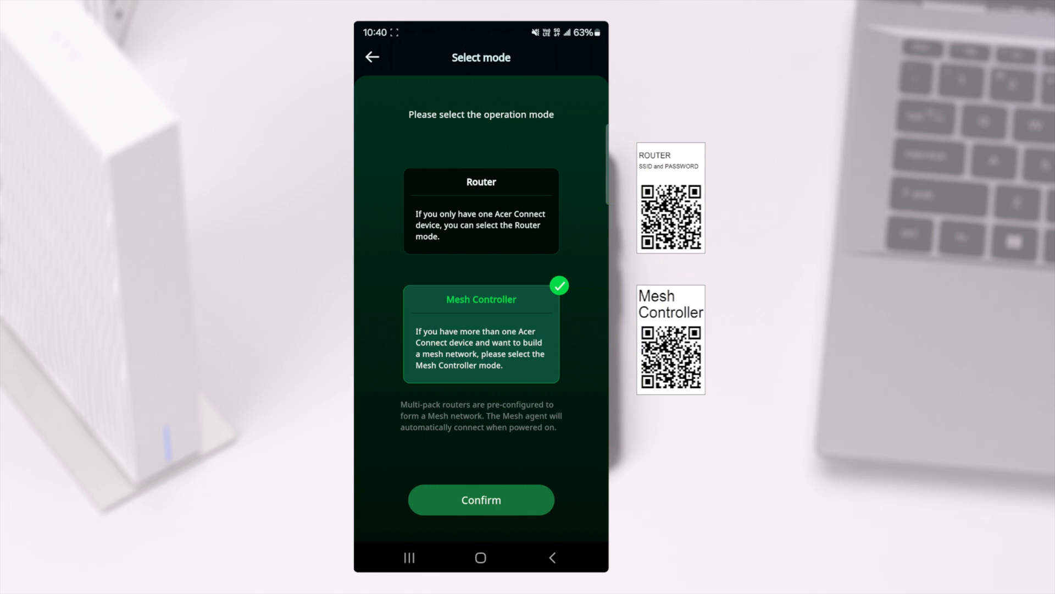
- Confirm Mesh Controller mode, advance past cabling, and copy the router's Wi-Fi password
left_click(481, 499)
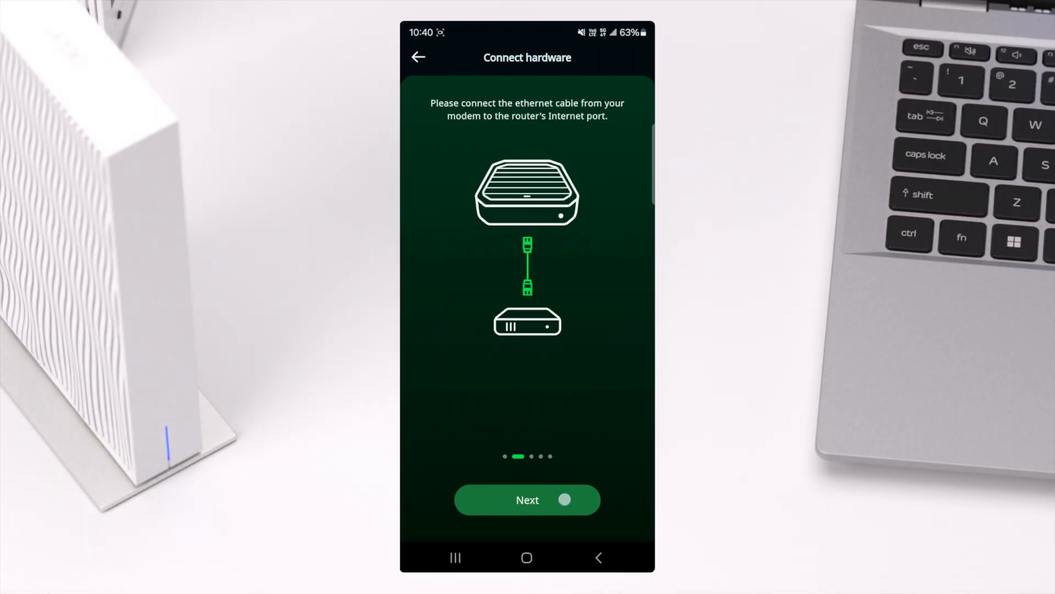
left_click(528, 499)
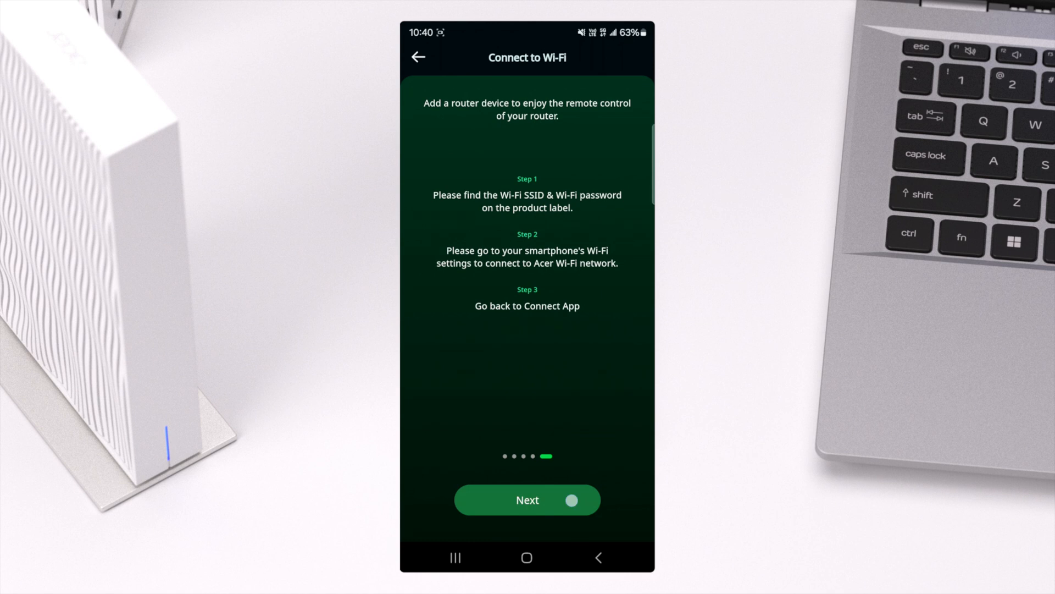
left_click(528, 499)
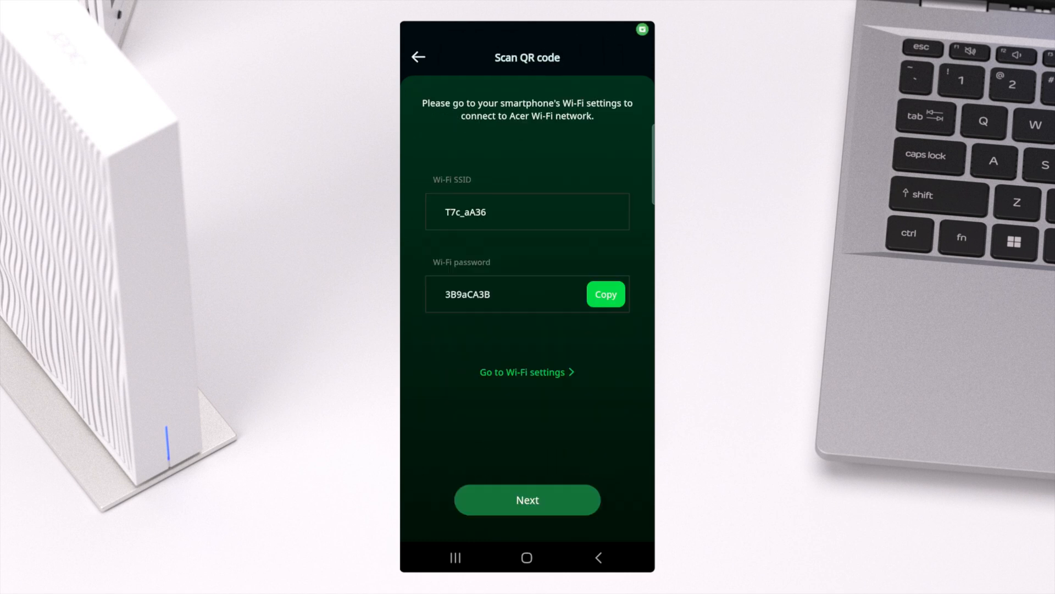
left_click(606, 295)
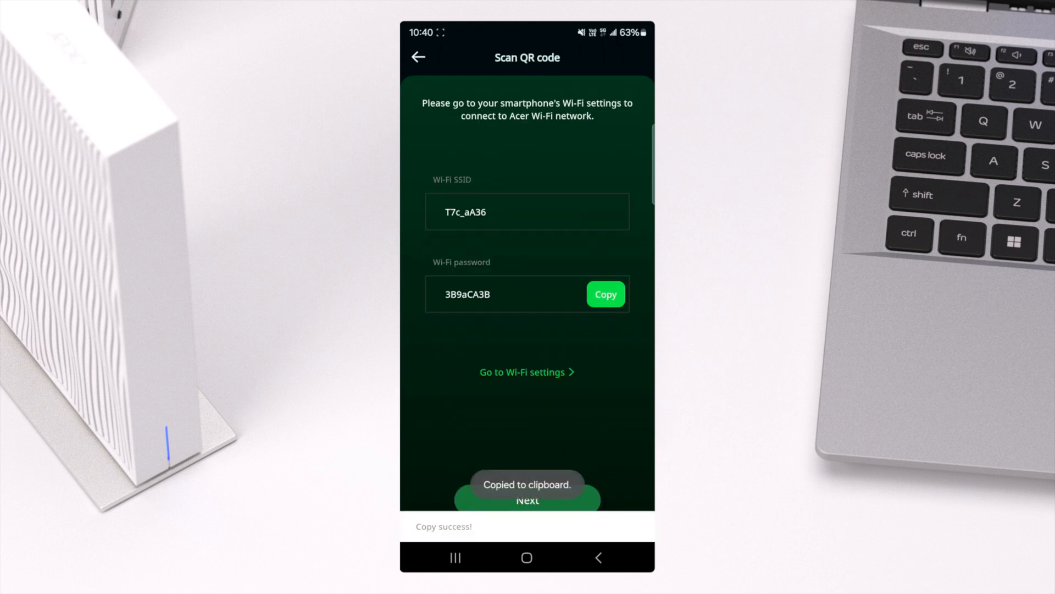
- Join the T7c_aA36 network from the phone's Wi-Fi settings with the copied password
left_click(527, 372)
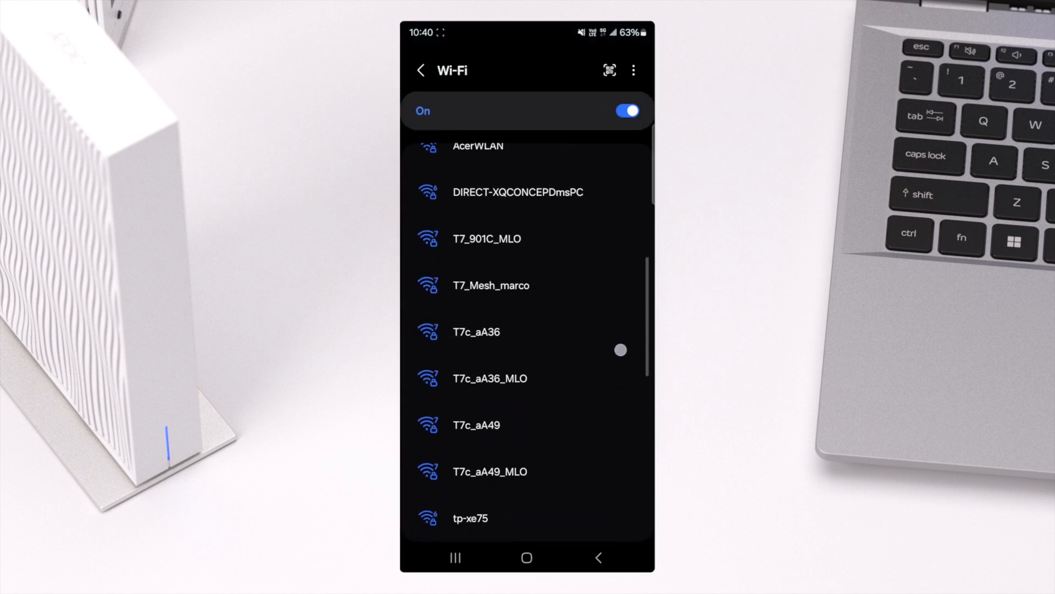
left_click(476, 332)
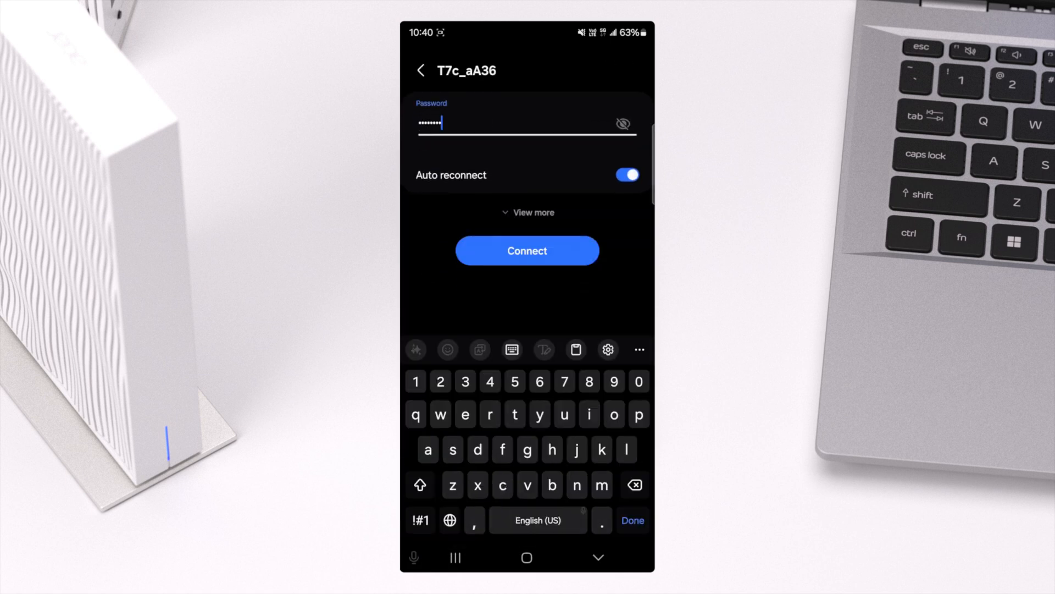
left_click(528, 250)
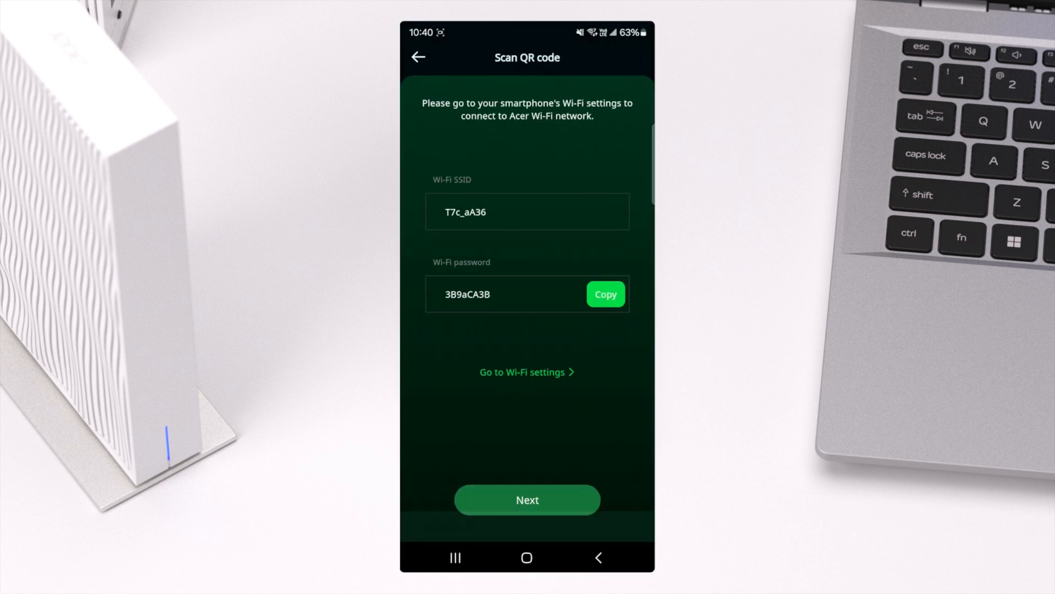
left_click(527, 499)
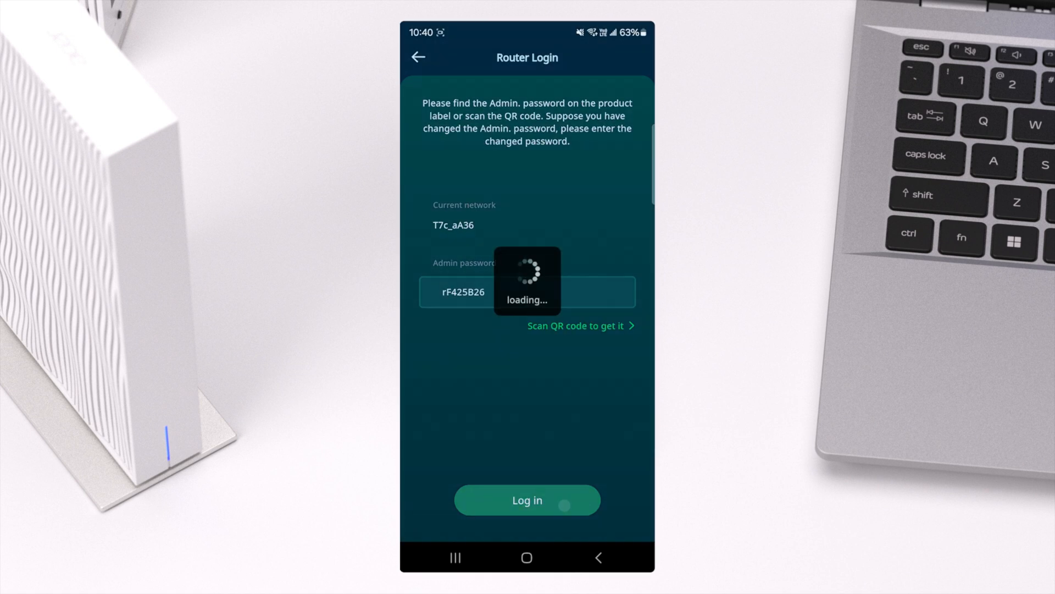
left_click(528, 500)
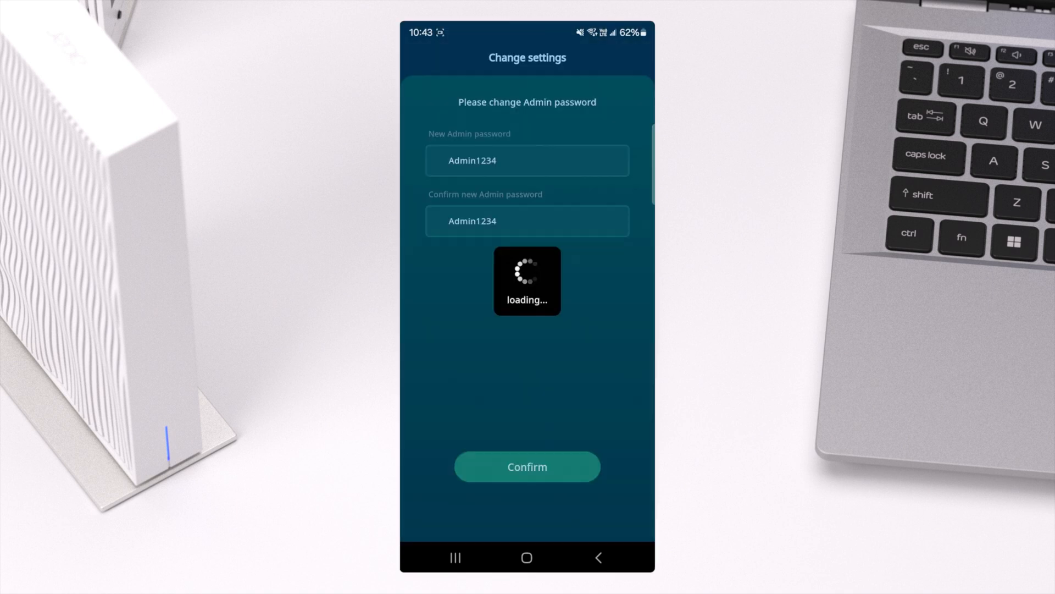
left_click(527, 466)
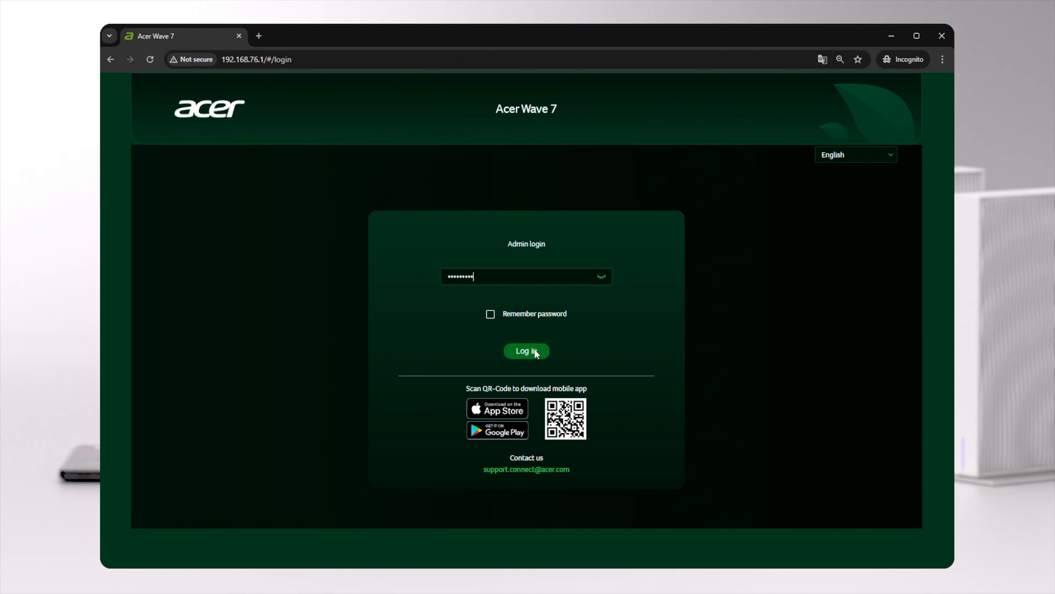
- Log in to the web portal and view Quick setup's Mesh controller mode with Mesh agent details
left_click(527, 351)
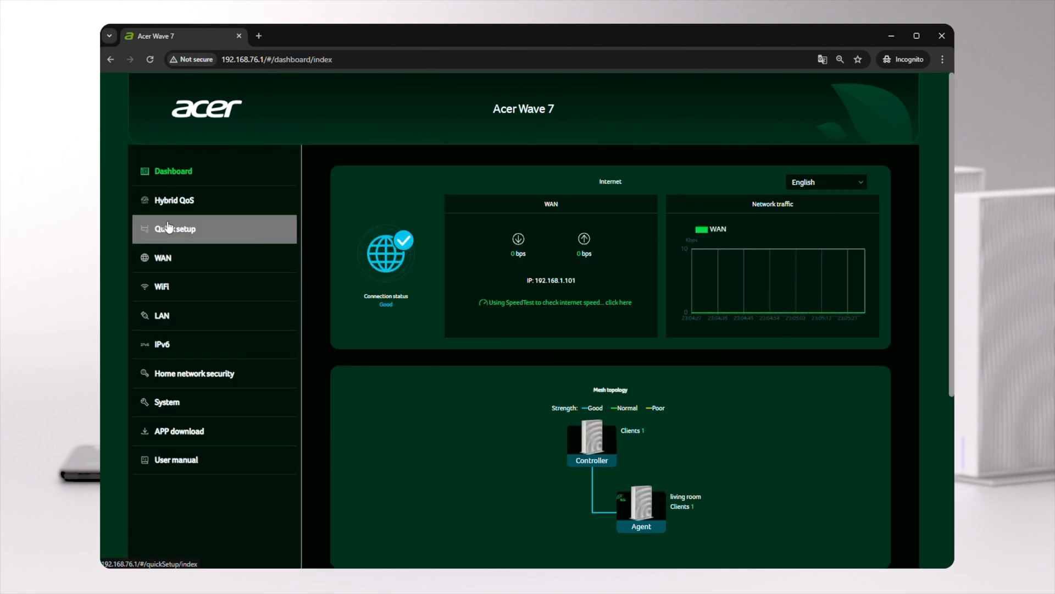
left_click(175, 229)
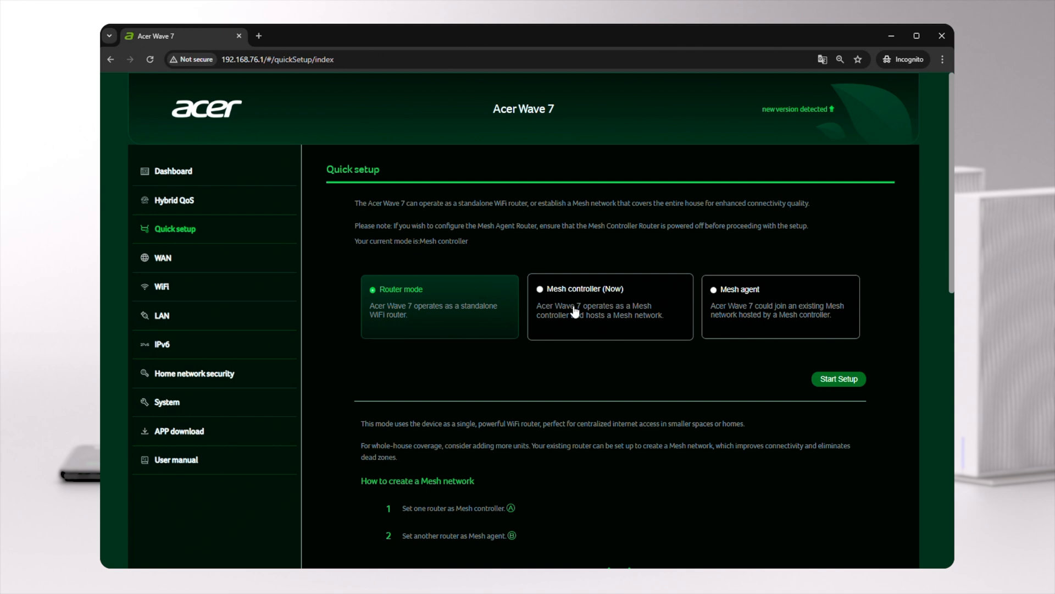
left_click(780, 305)
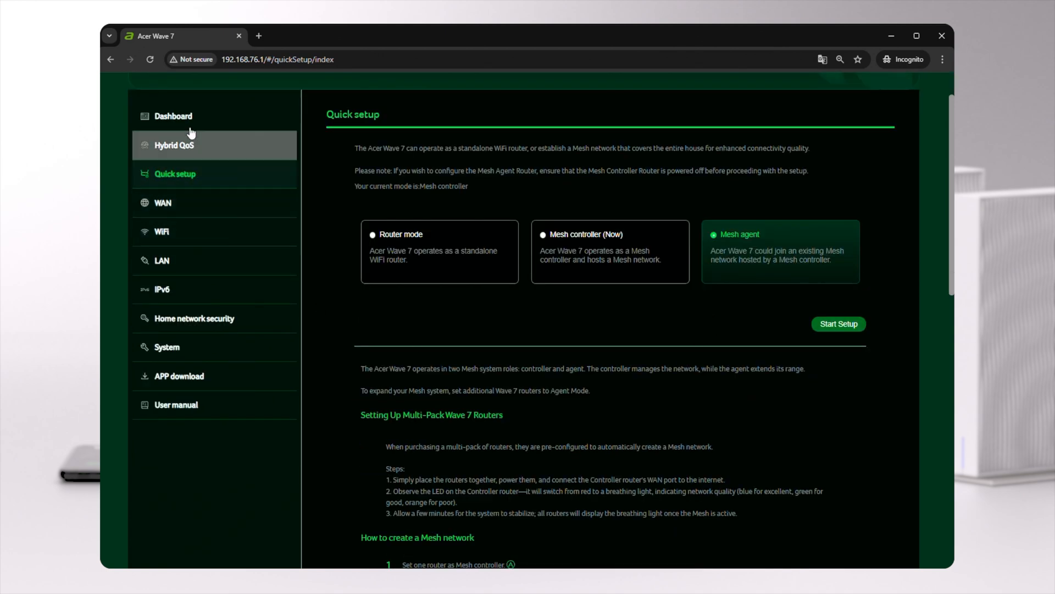
- View the dashboard mesh topology and the living room Agent's information
left_click(173, 116)
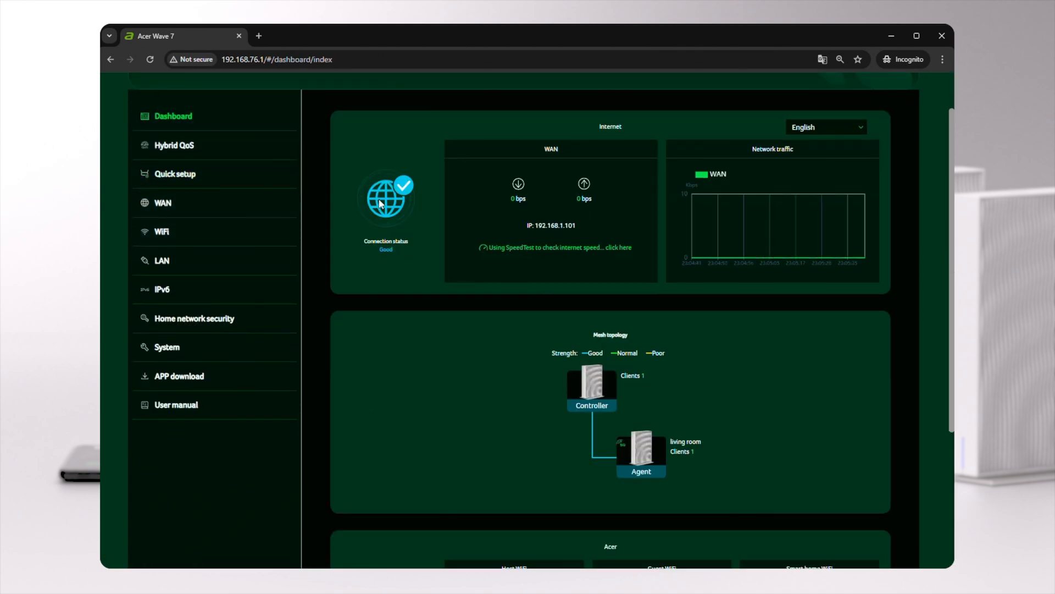
mouse_move(746, 247)
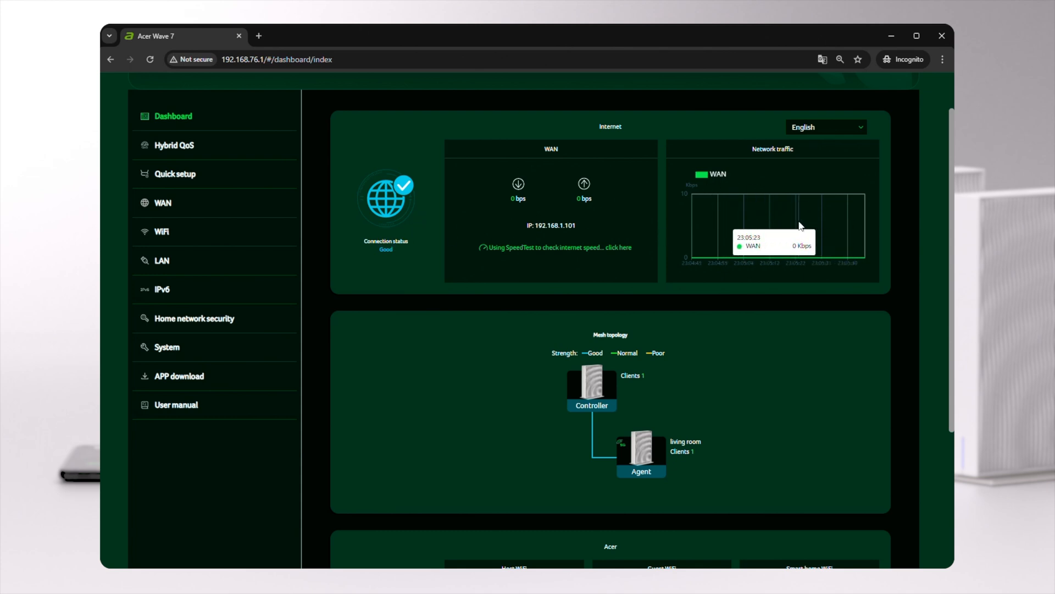
scroll("down", 3)
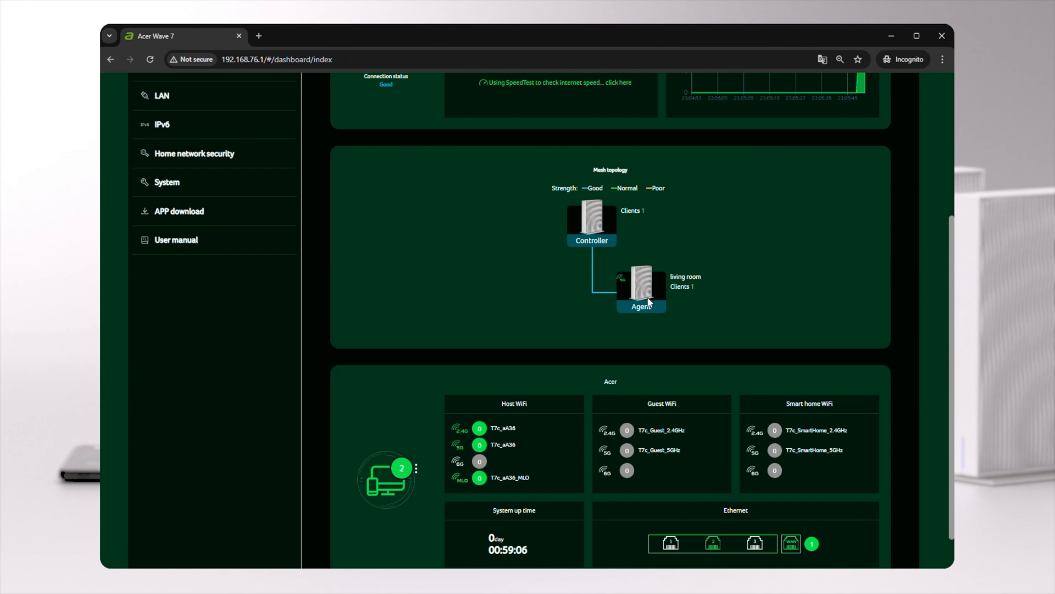
left_click(642, 285)
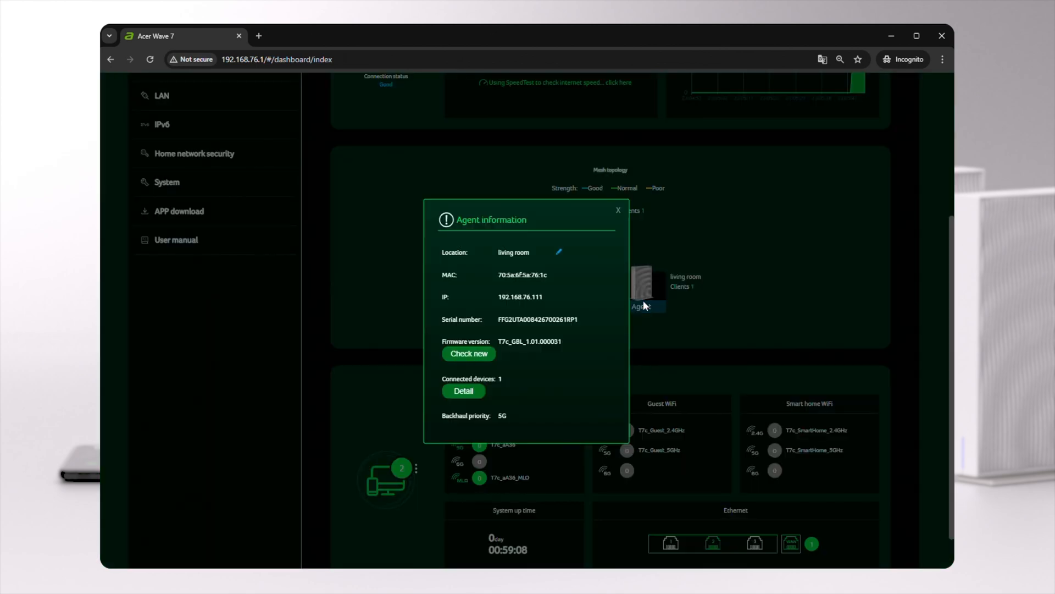
left_click(617, 210)
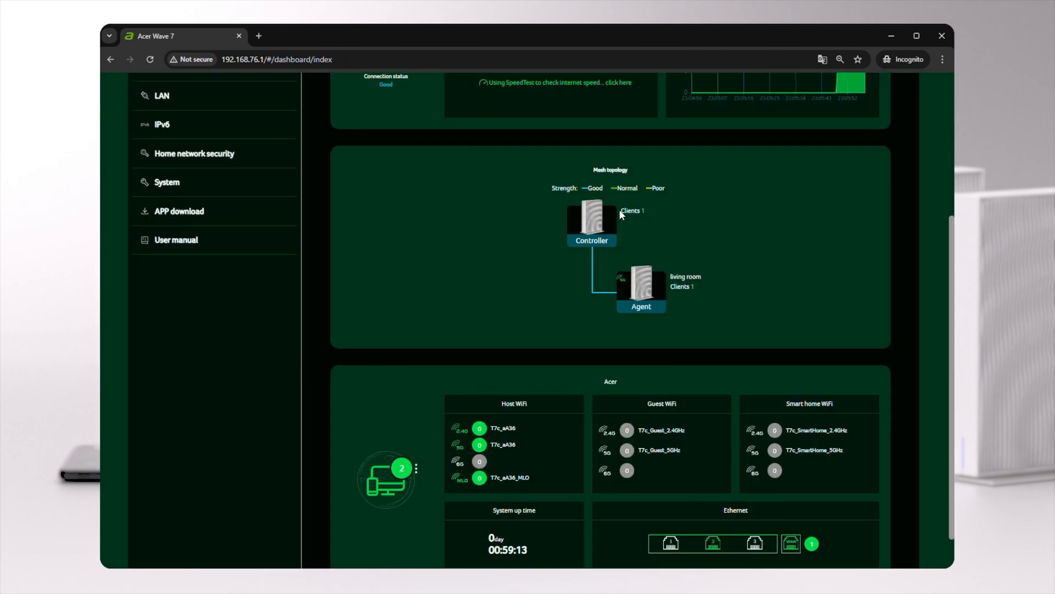
scroll("down", 3)
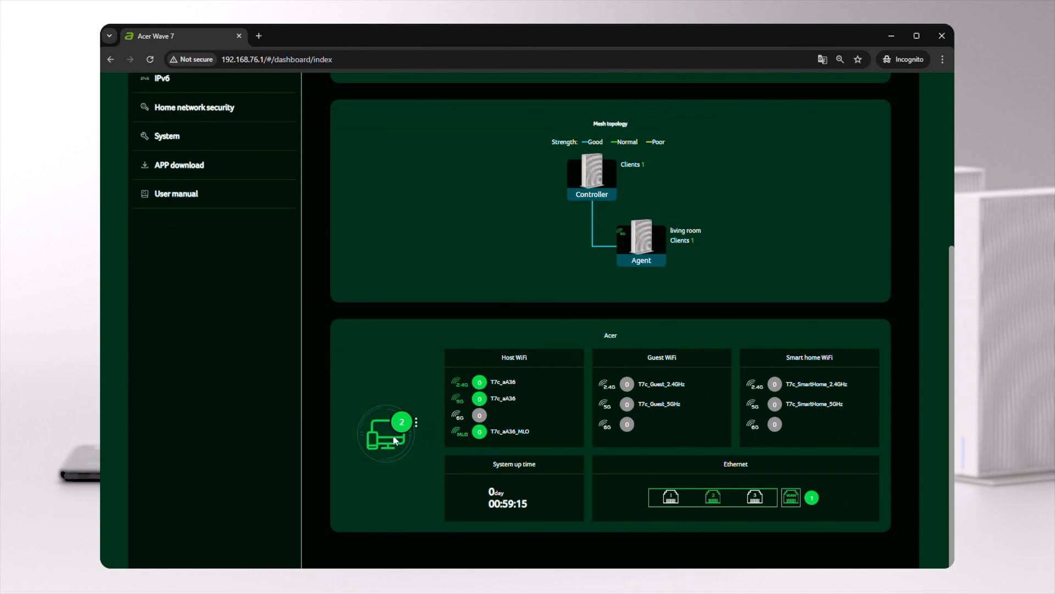
mouse_move(633, 427)
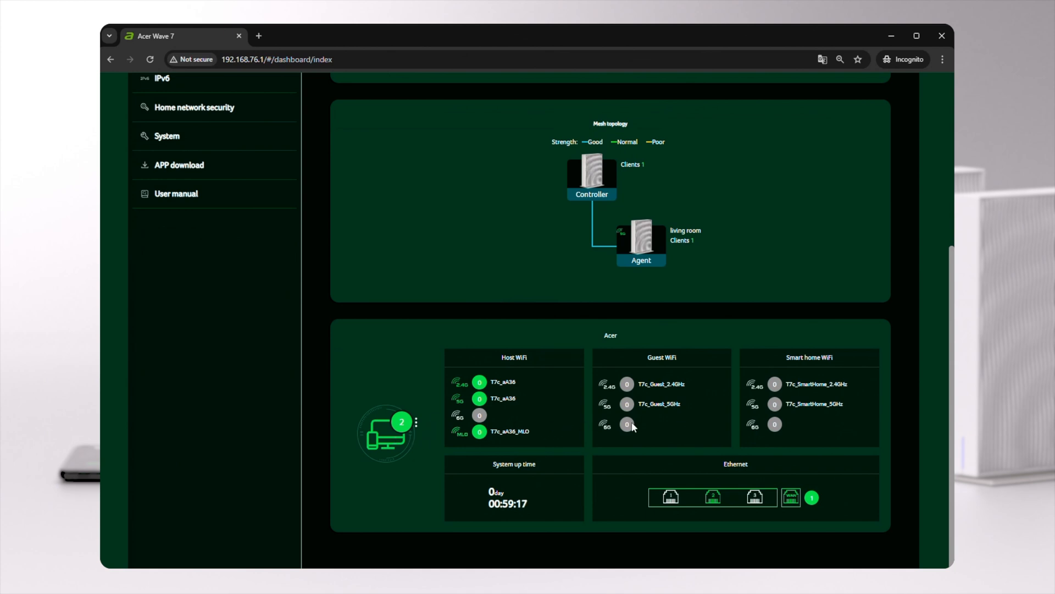
mouse_move(767, 499)
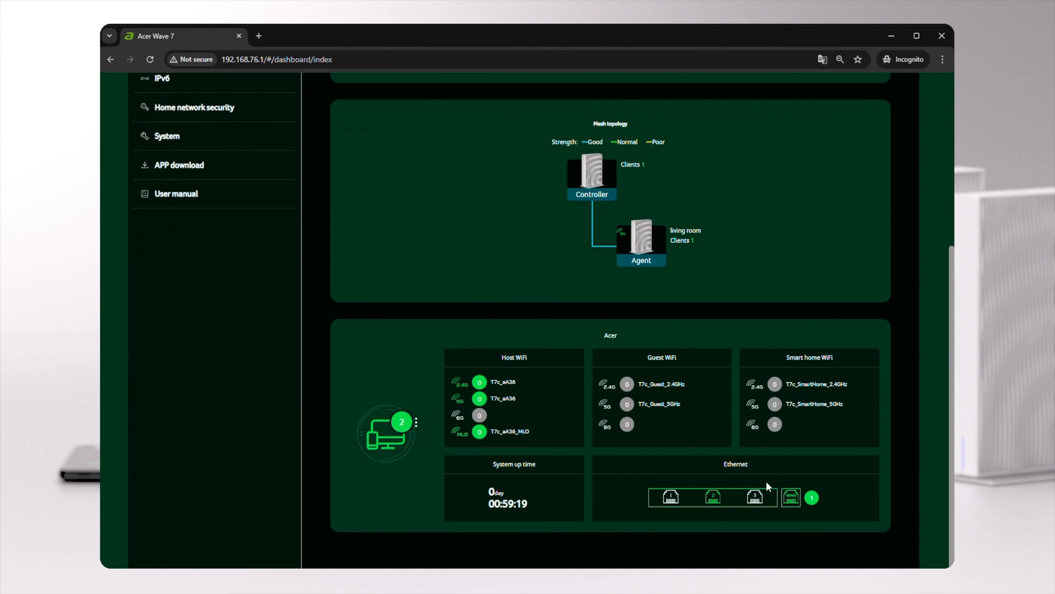